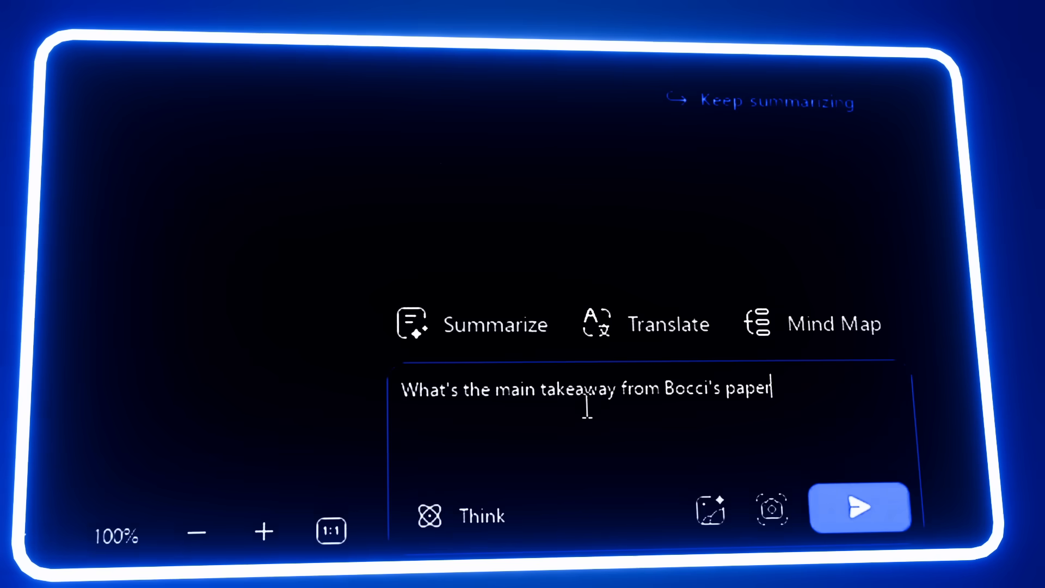
# Generate an AI mind map of the paper's parallelepiped and plane-surface sections from the chat panel
pyautogui.click(834, 324)
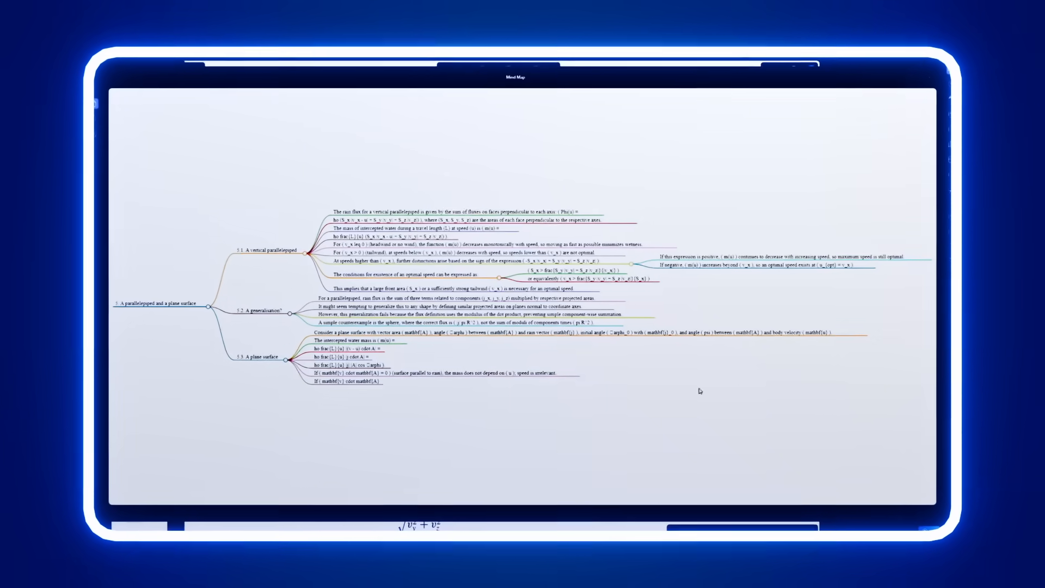